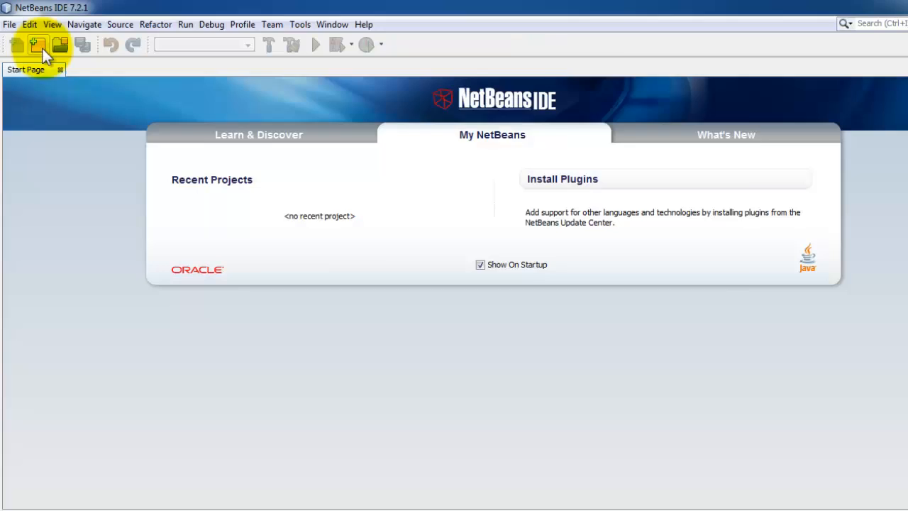
Start a new Java Application project and advance to the name and location step.
{"action": "left_click", "coordinate": [37, 44]}
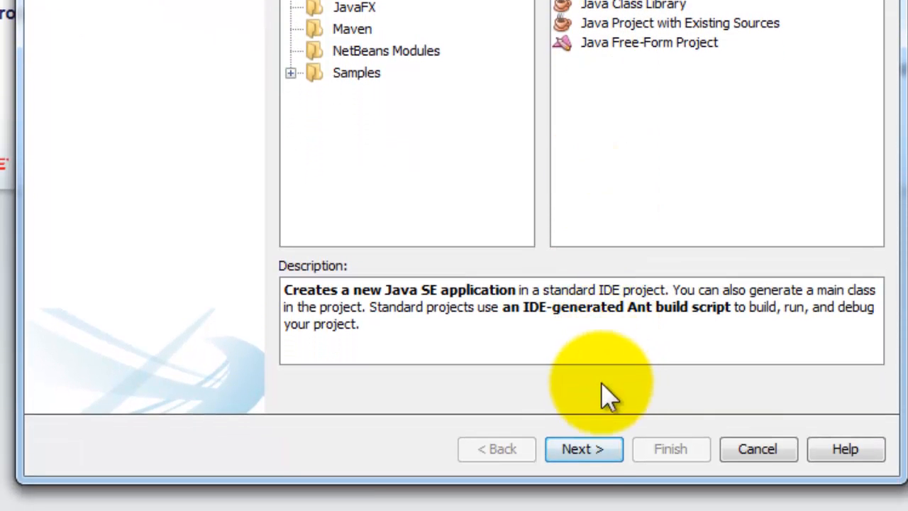
{"action": "left_click", "coordinate": [584, 449]}
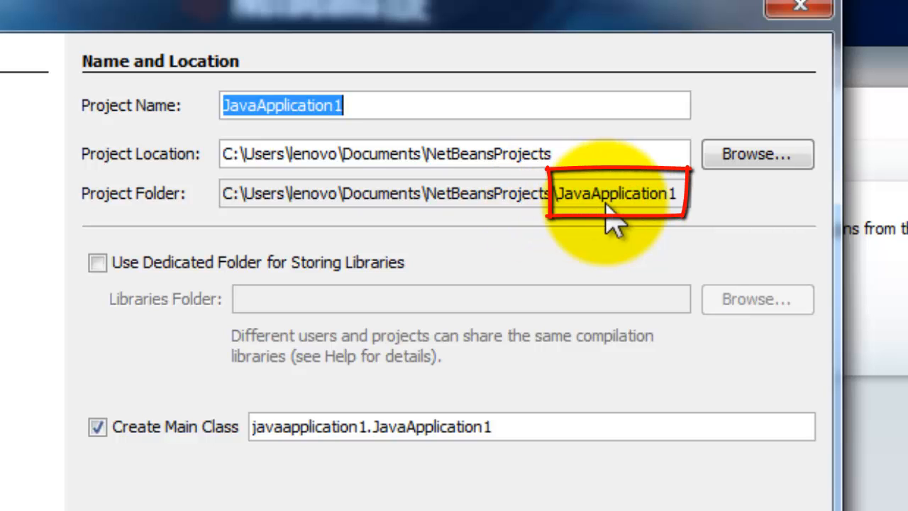
{"action": "mouse_move", "coordinate": [283, 425]}
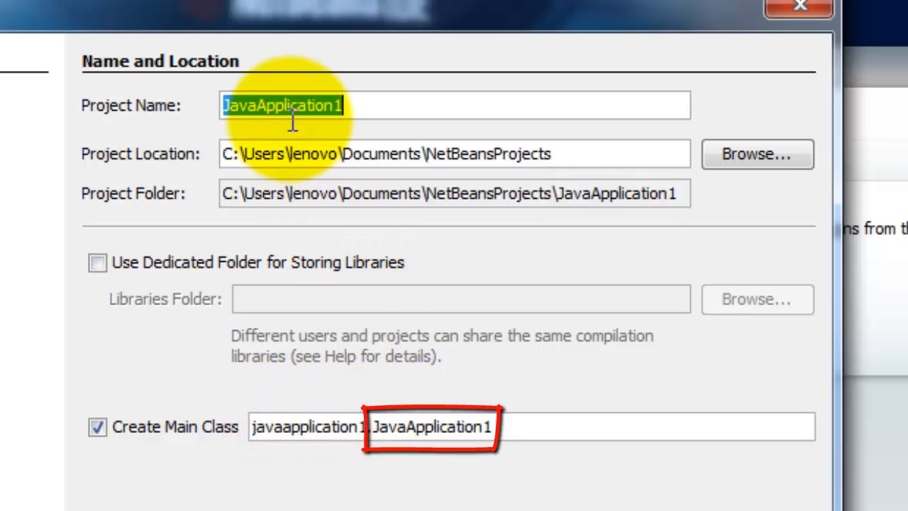
Name the project MyFirstJavaProgram with main class myfirstjavaprogram.MyFirstJavaProgram.
{"action": "type", "text": "MyFirstJava"}
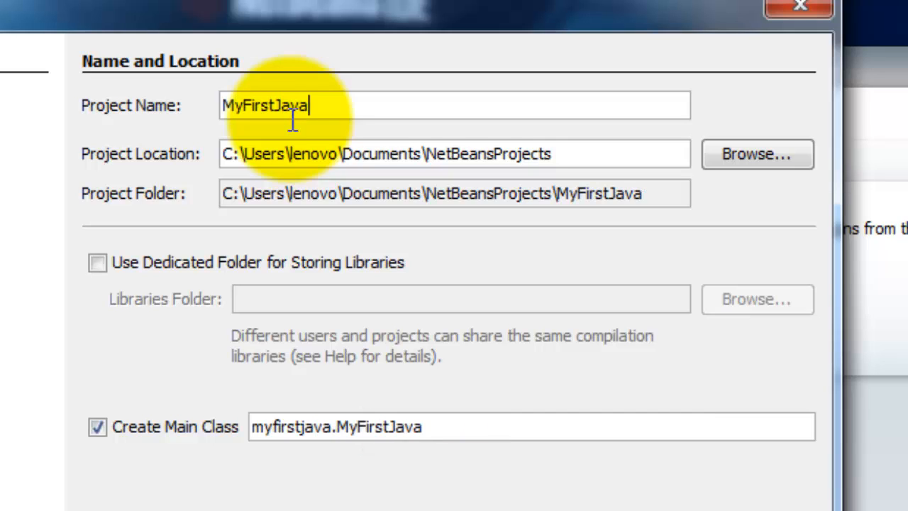
{"action": "type", "text": "Program"}
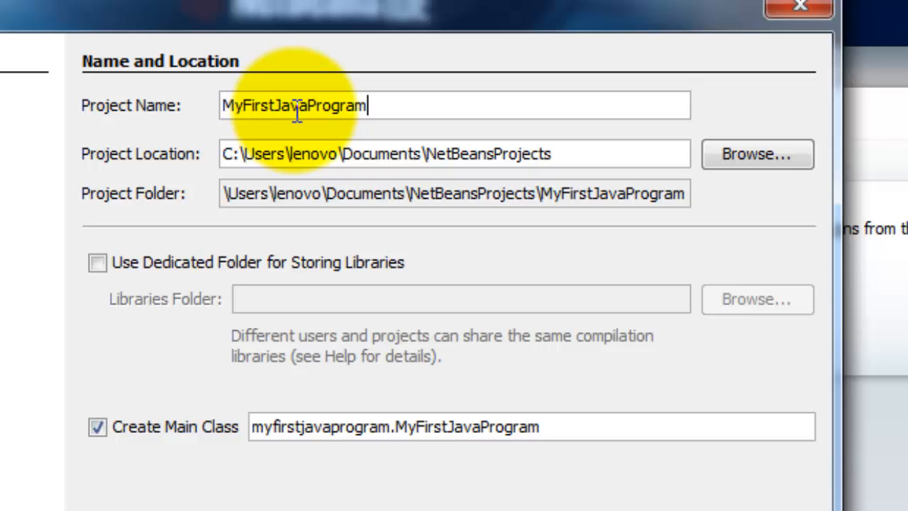
{"action": "mouse_move", "coordinate": [267, 187]}
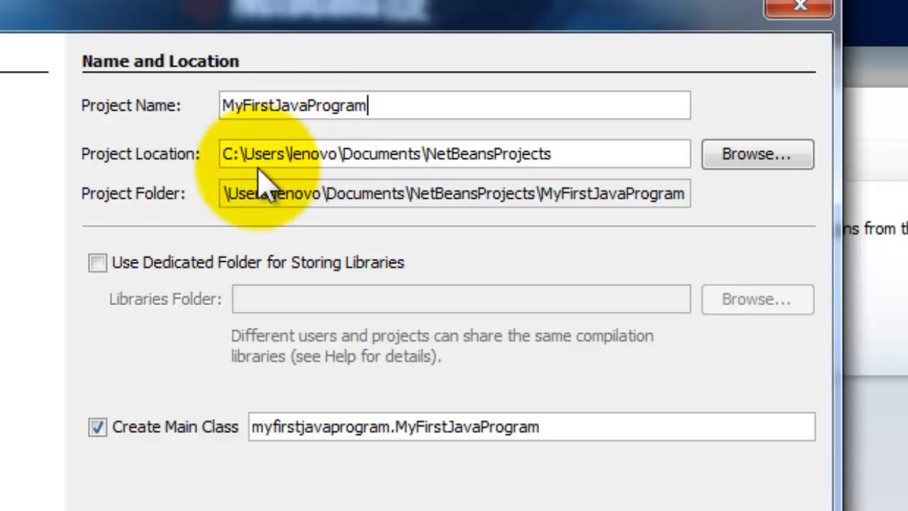
{"action": "mouse_move", "coordinate": [352, 216]}
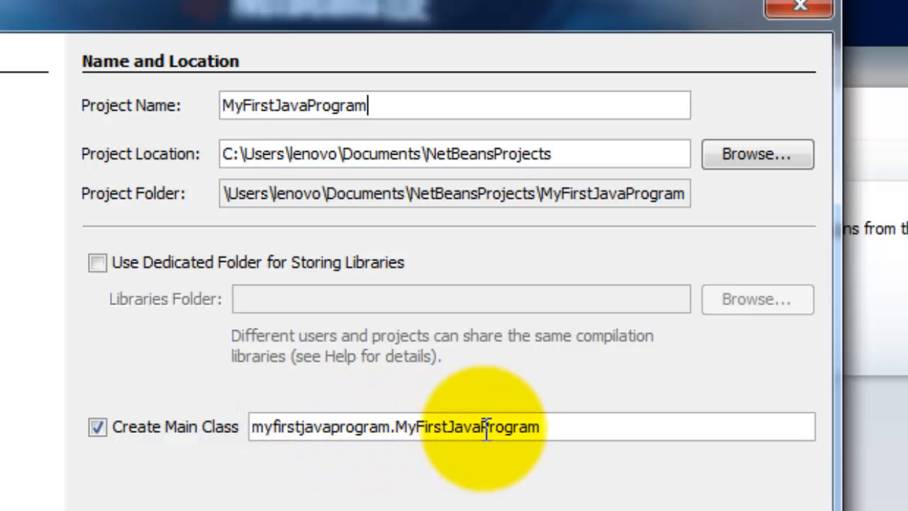
{"action": "double_click", "coordinate": [461, 426]}
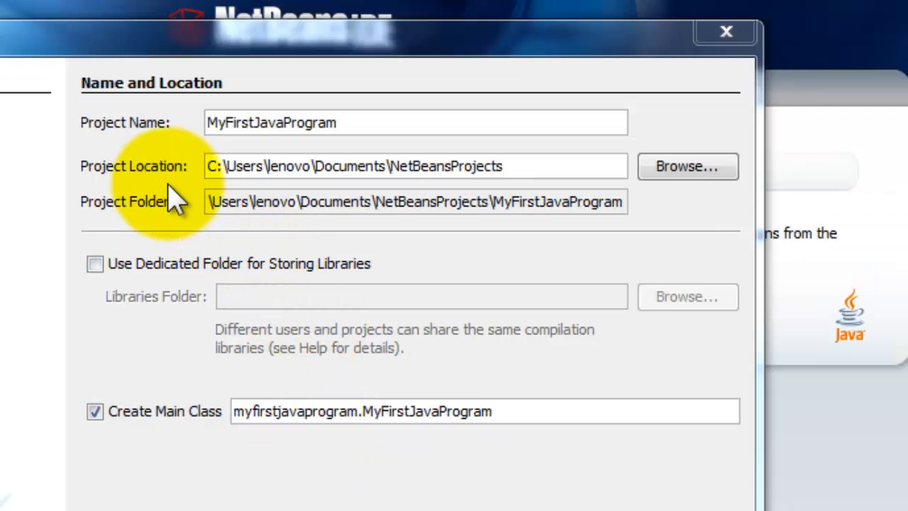
{"action": "mouse_move", "coordinate": [334, 202]}
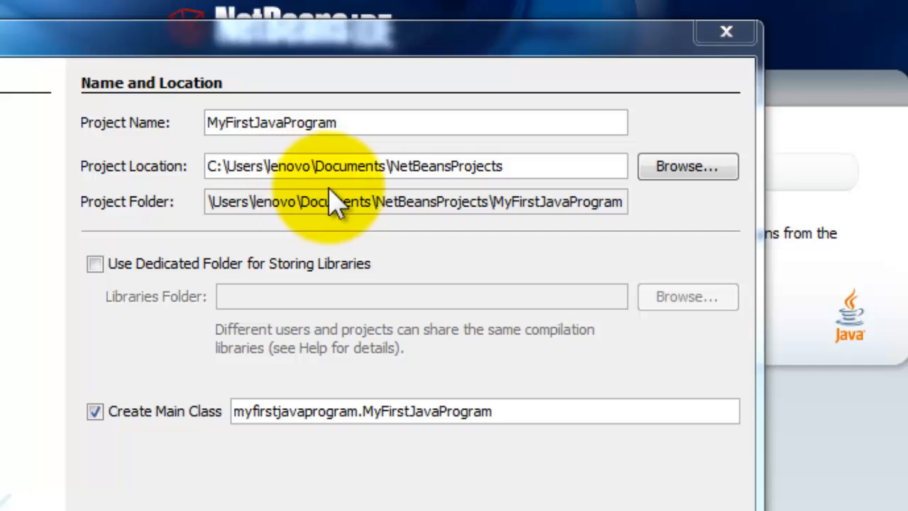
{"action": "mouse_move", "coordinate": [560, 202]}
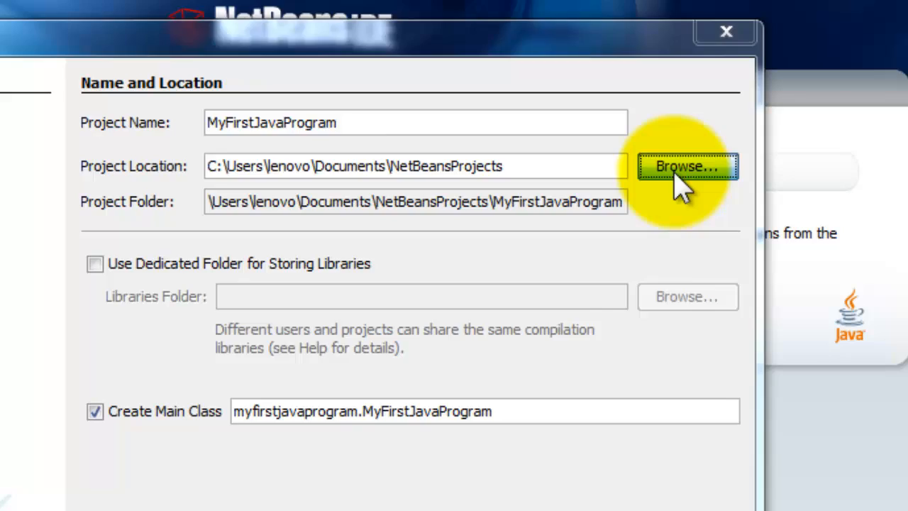
Create a new MyJavaProjects folder in Documents as the project location.
{"action": "left_click", "coordinate": [687, 164]}
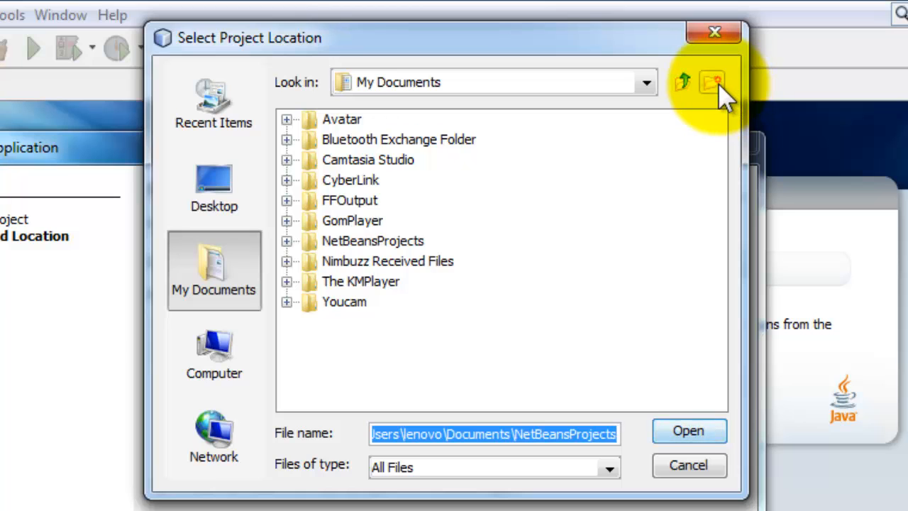
{"action": "left_click", "coordinate": [712, 81]}
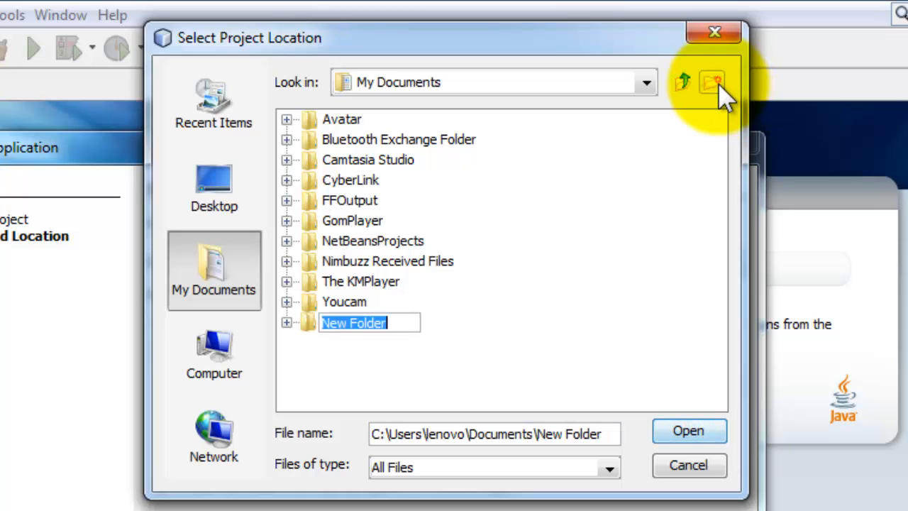
{"action": "type", "text": "M"}
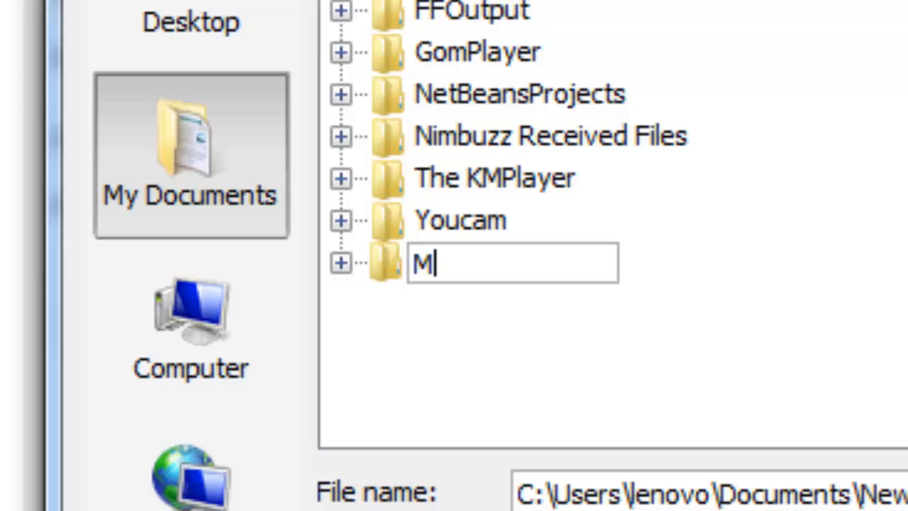
{"action": "type", "text": "yJ"}
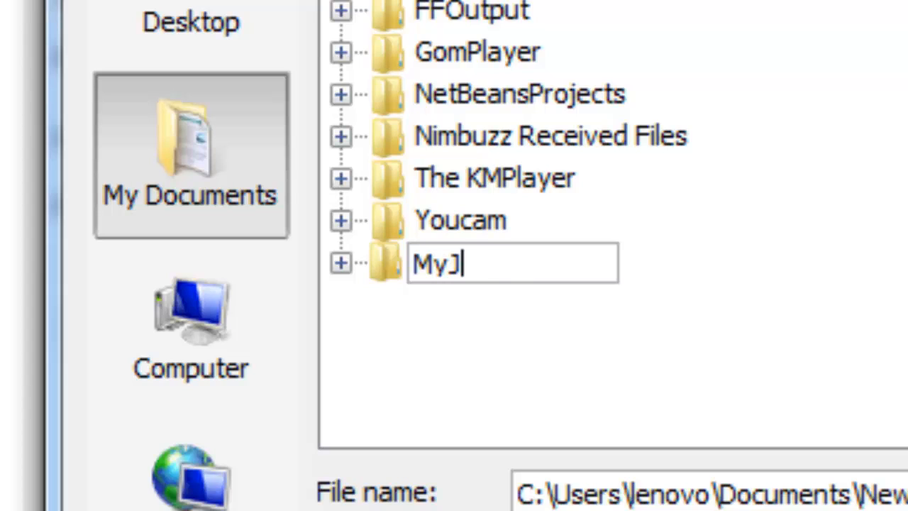
{"action": "type", "text": "avaProje"}
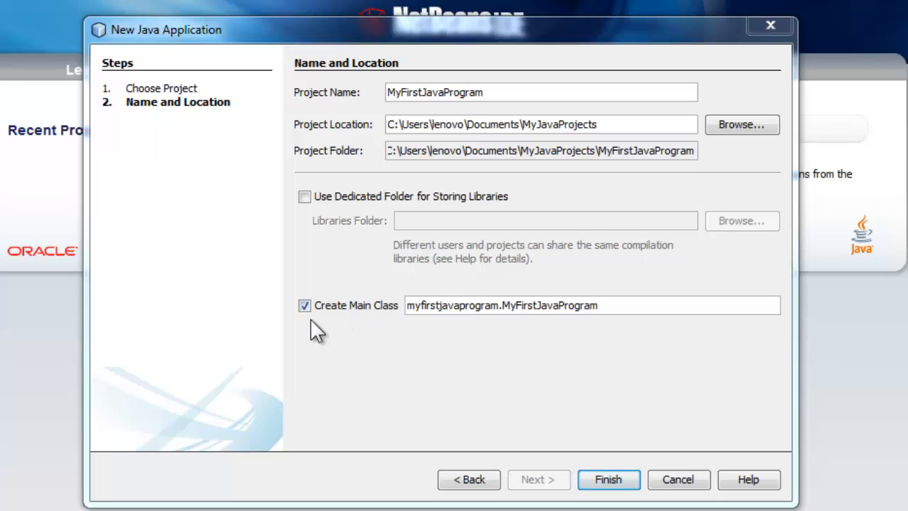
{"action": "mouse_move", "coordinate": [370, 326]}
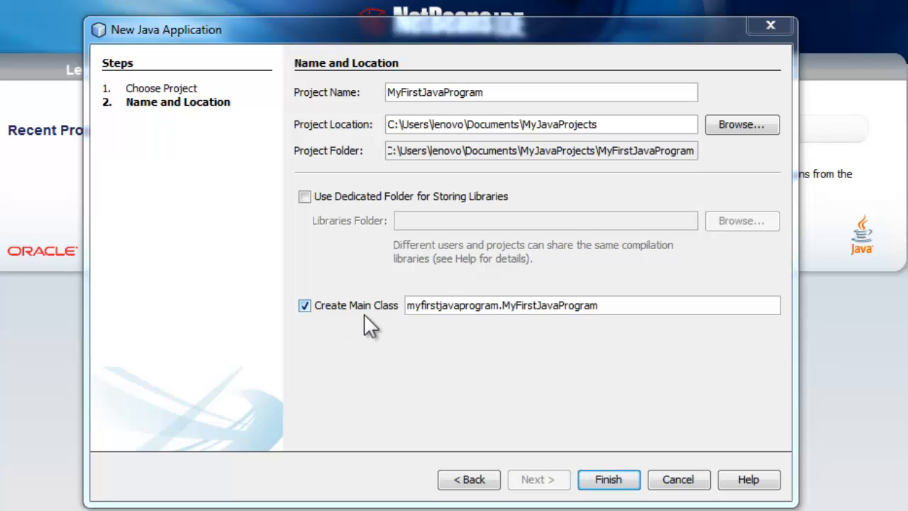
{"action": "mouse_move", "coordinate": [414, 333]}
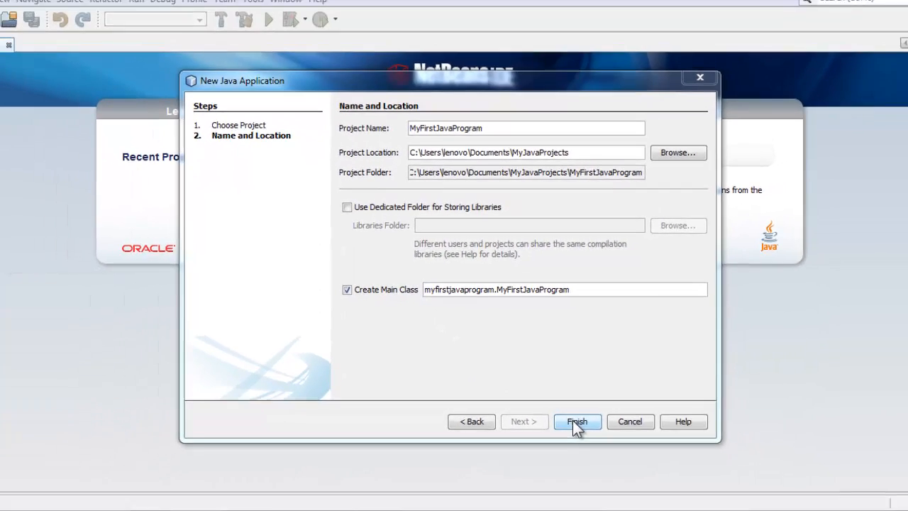
Finish the wizard so MyFirstJavaProgram.java opens with its generated main method.
{"action": "left_click", "coordinate": [577, 422]}
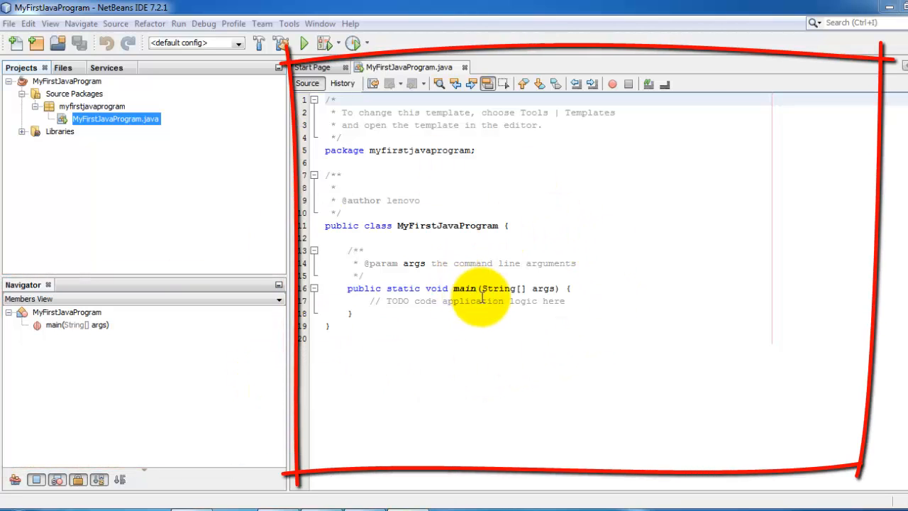
{"action": "mouse_move", "coordinate": [329, 105]}
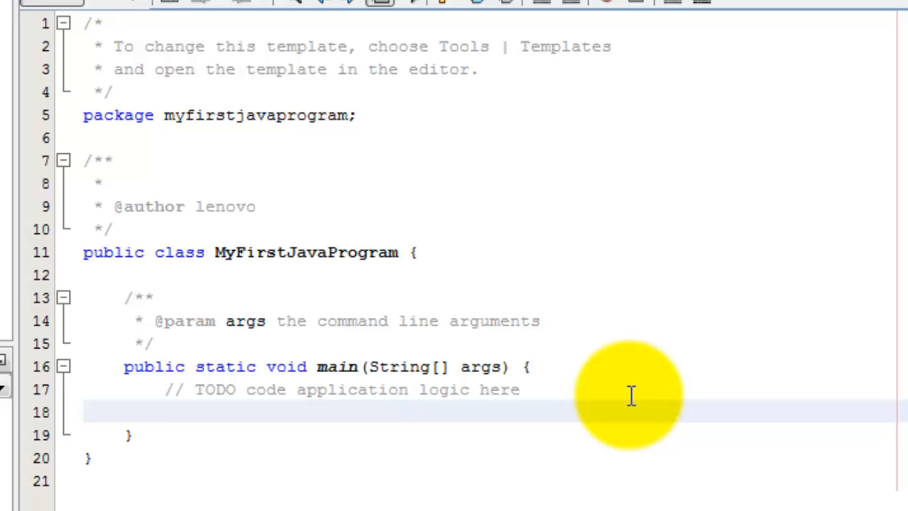
Write System.out.println("Welcome to Java Programming!"); on the empty line in main.
{"action": "left_click", "coordinate": [165, 412]}
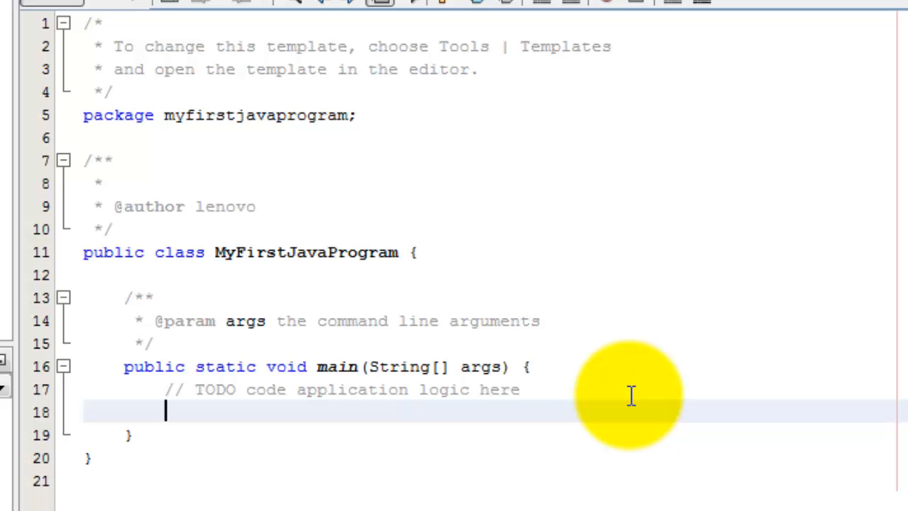
{"action": "type", "text": "Syste"}
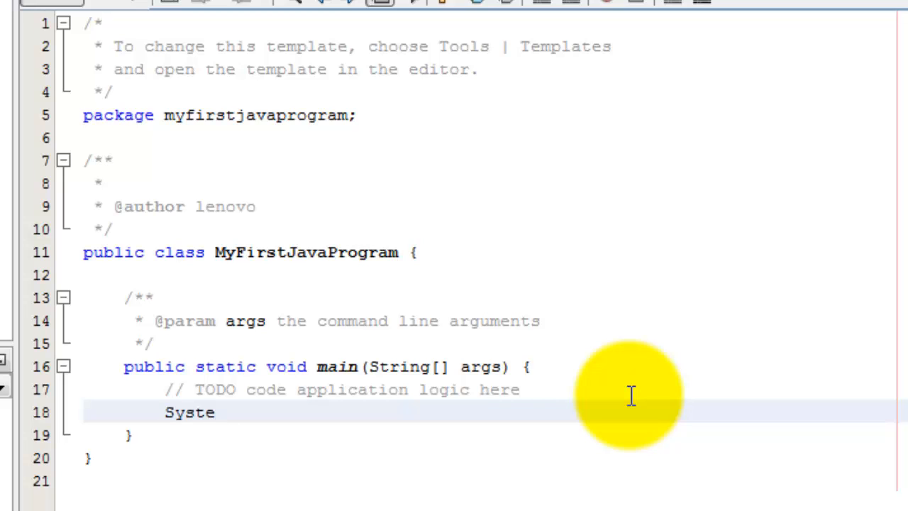
{"action": "type", "text": ".out"}
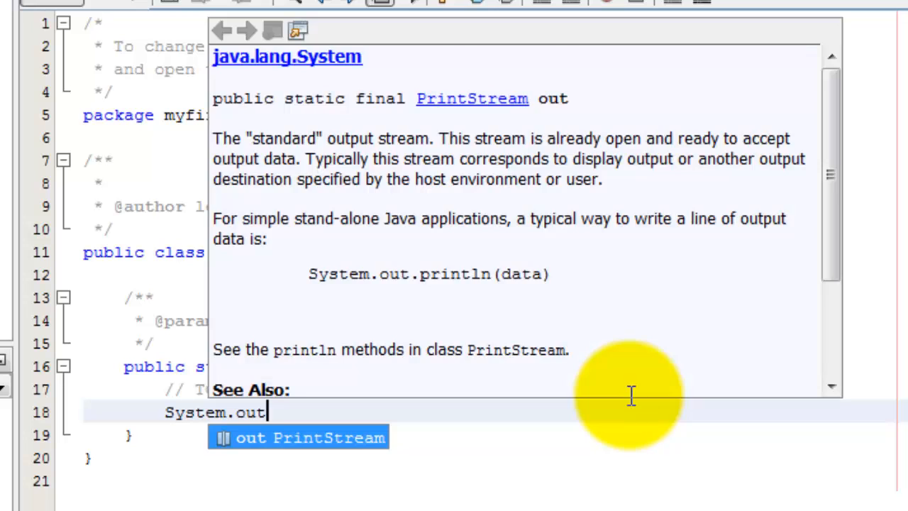
{"action": "type", "text": ".pri"}
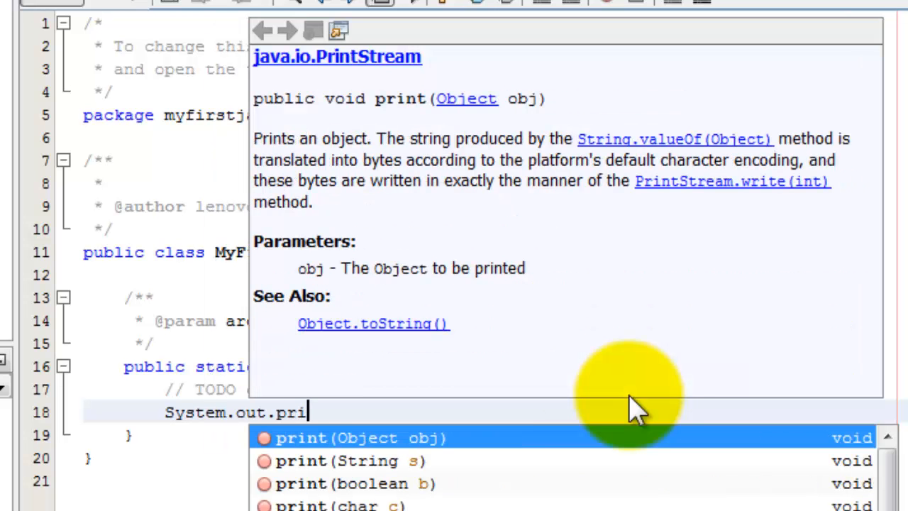
{"action": "type", "text": "nt"}
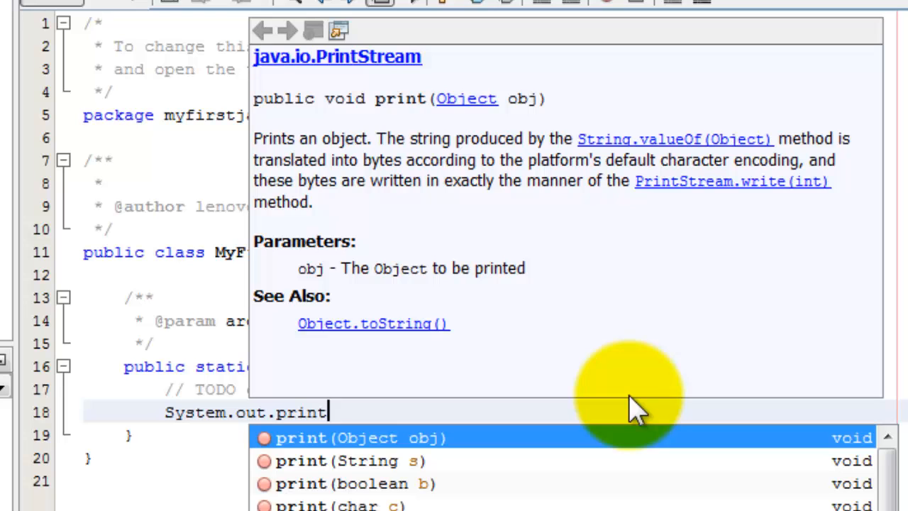
{"action": "type", "text": "ln("}
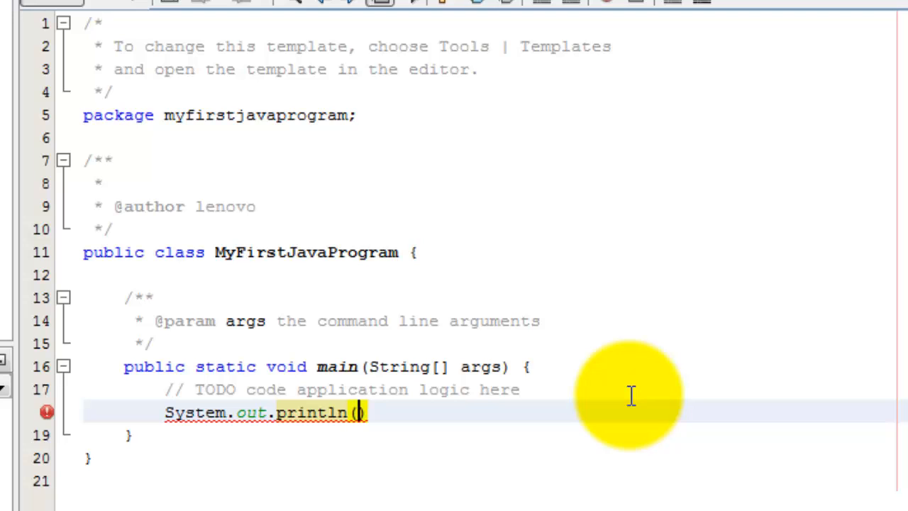
{"action": "type", "text": "\""}
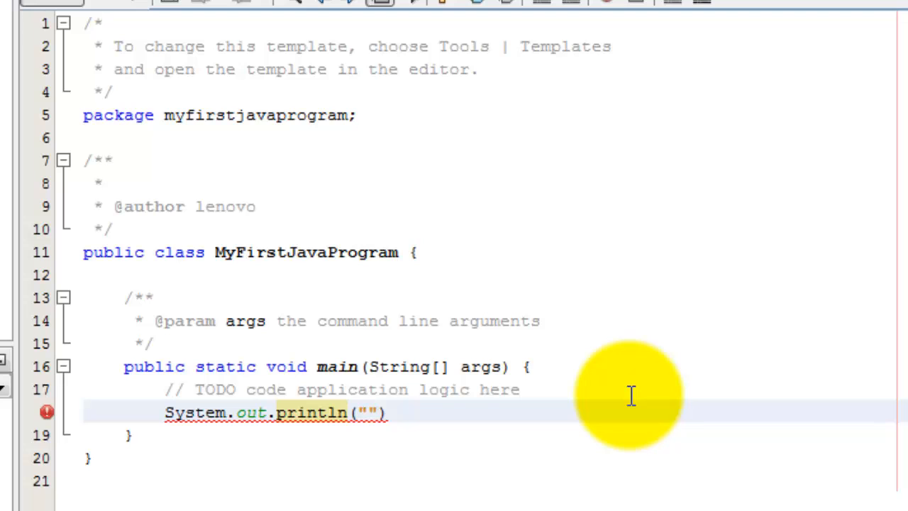
{"action": "type", "text": "Welcome to Java"}
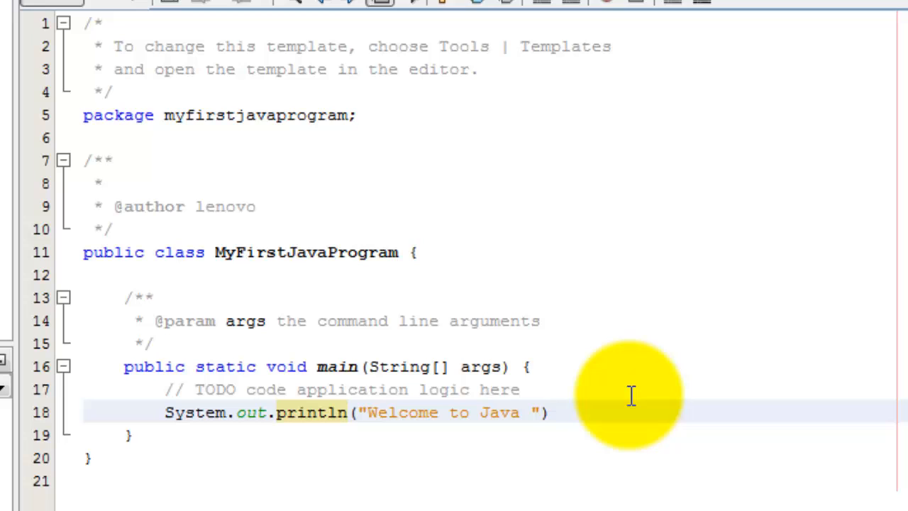
{"action": "type", "text": "Prog"}
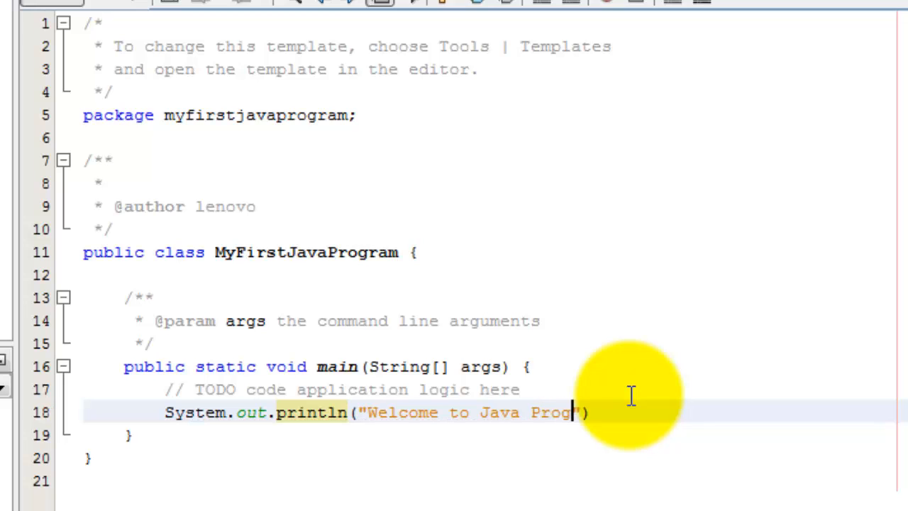
{"action": "type", "text": "ramming"}
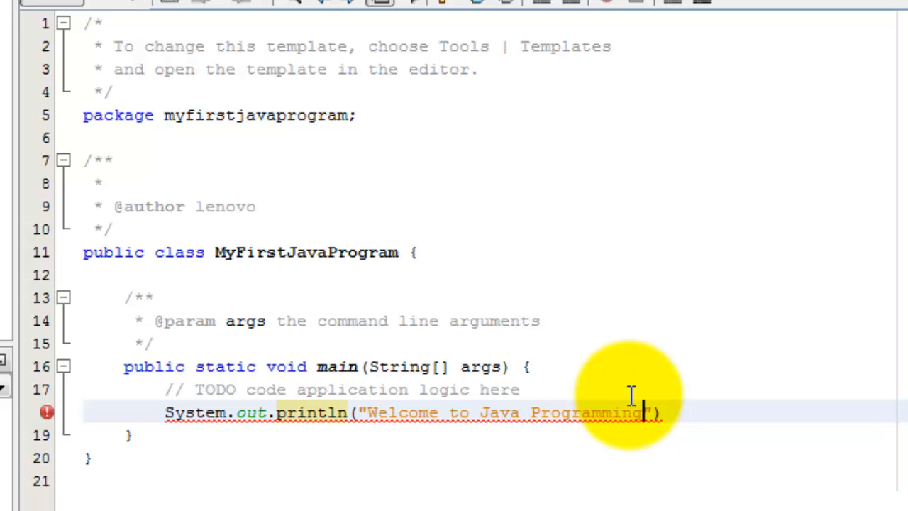
{"action": "type", "text": "!"}
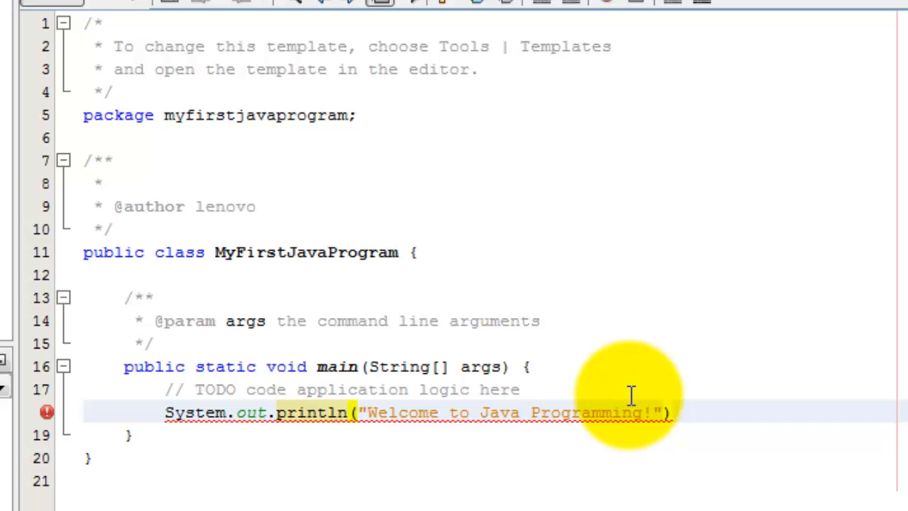
{"action": "type", "text": ";"}
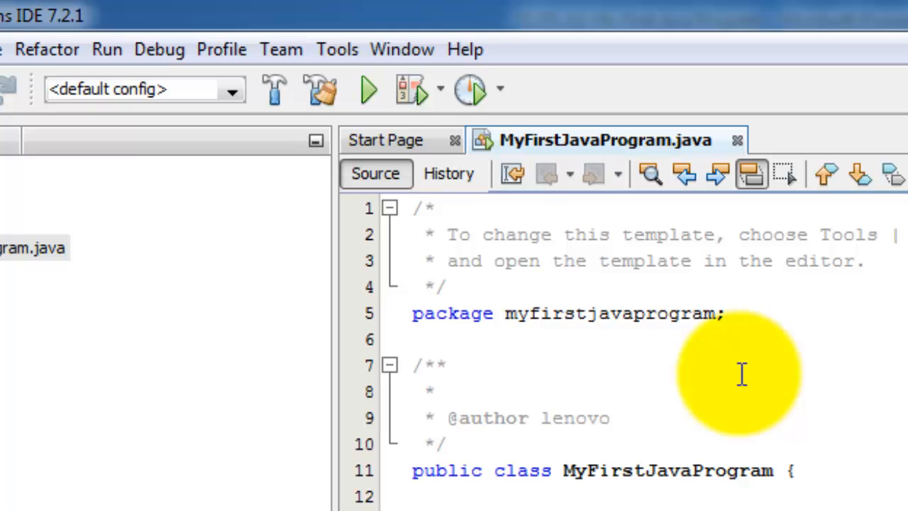
{"action": "mouse_move", "coordinate": [366, 88]}
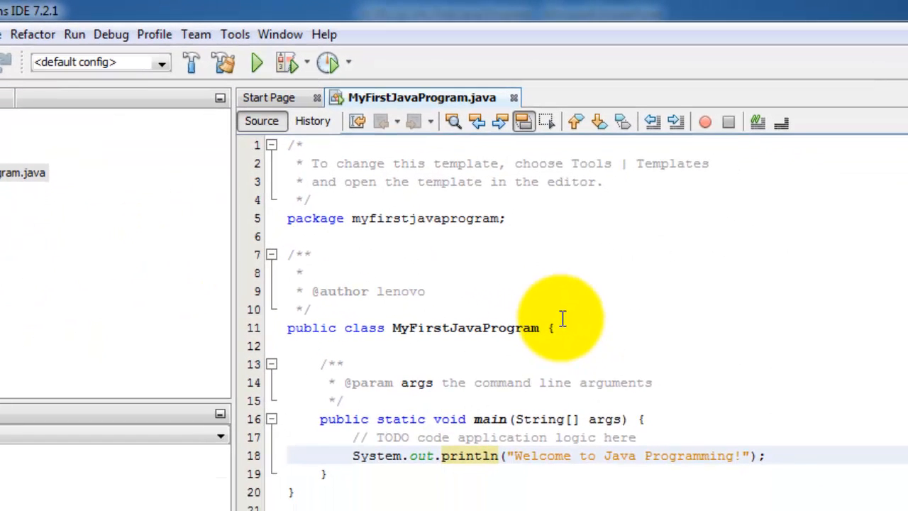
Run the file, printing Welcome to Java Programming! and BUILD SUCCESSFUL in Output.
{"action": "right_click", "coordinate": [560, 320]}
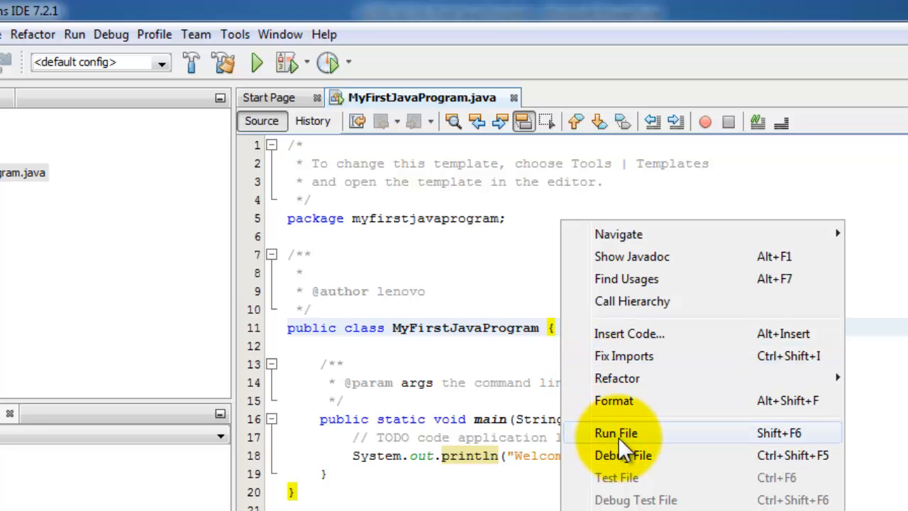
{"action": "left_click", "coordinate": [616, 433]}
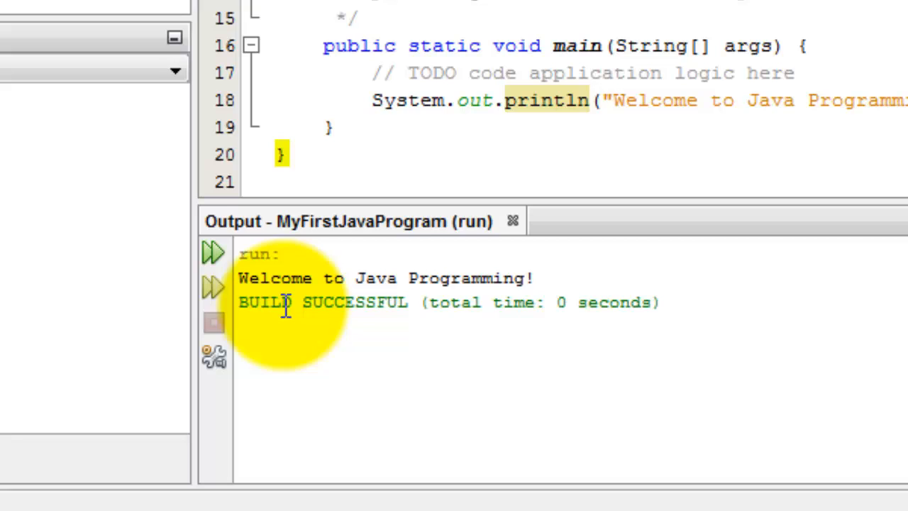
{"action": "mouse_move", "coordinate": [570, 287]}
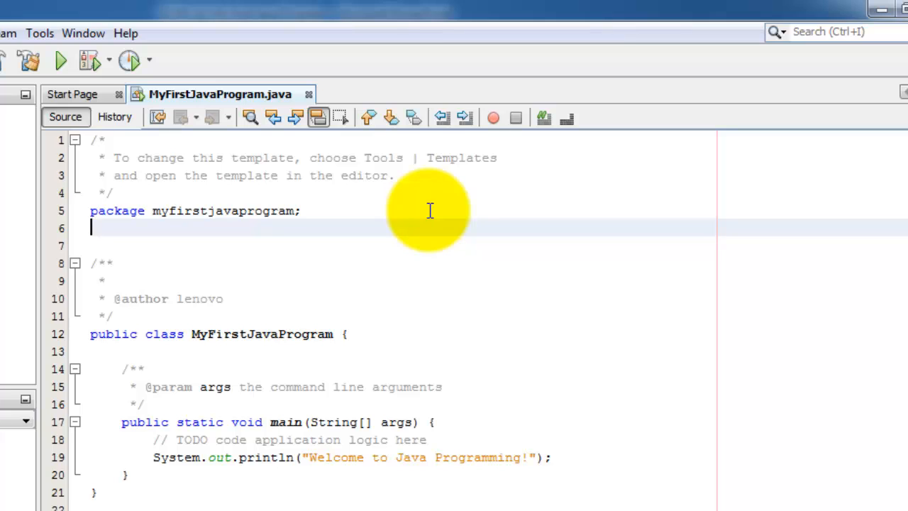
Add import java.util.Scanner; below the package line using code completion.
{"action": "type", "text": "import java.util"}
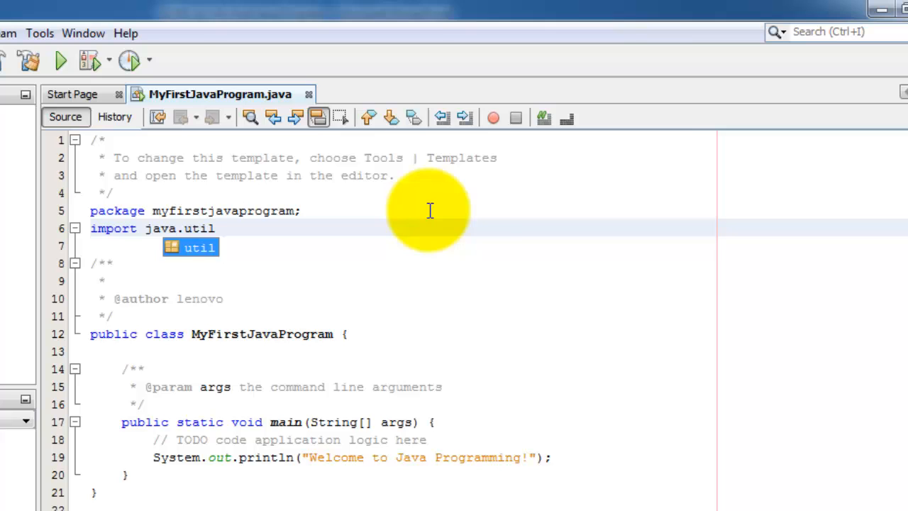
{"action": "type", "text": ".s"}
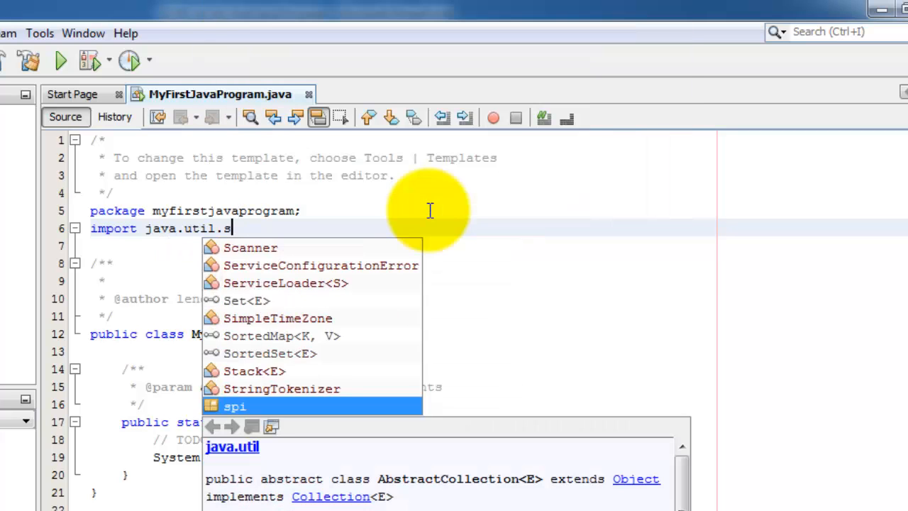
{"action": "type", "text": "canner"}
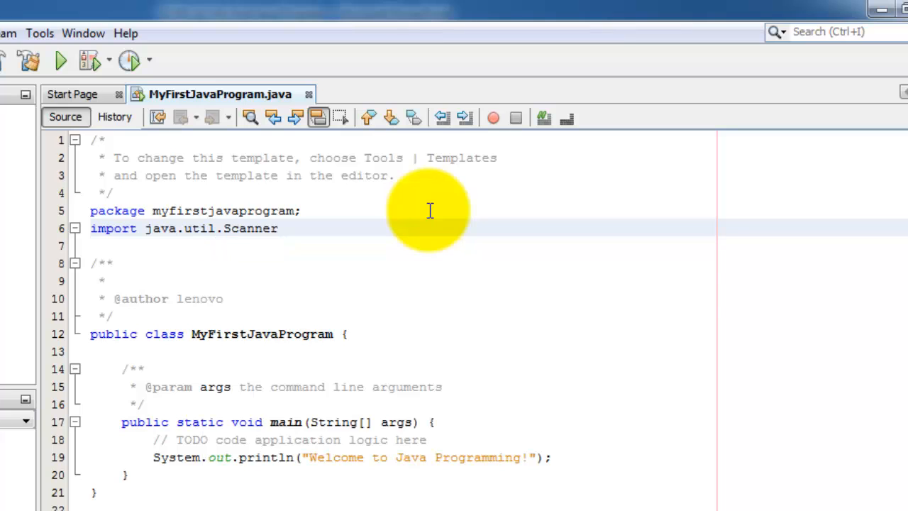
{"action": "type", "text": ";"}
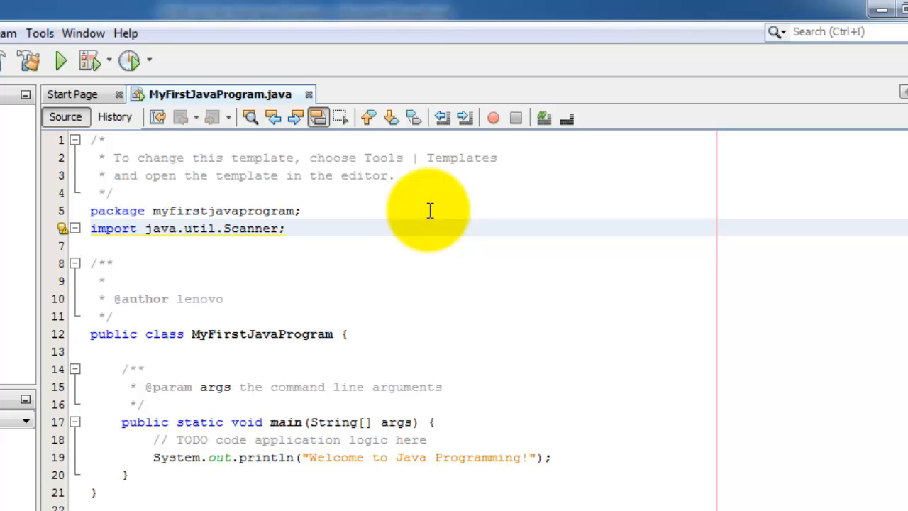
{"action": "left_click", "coordinate": [286, 227]}
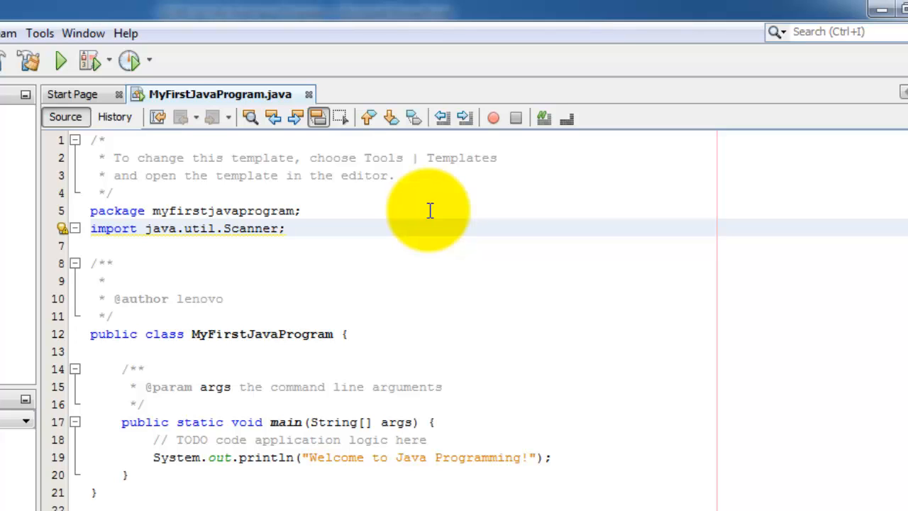
{"action": "left_click", "coordinate": [286, 227]}
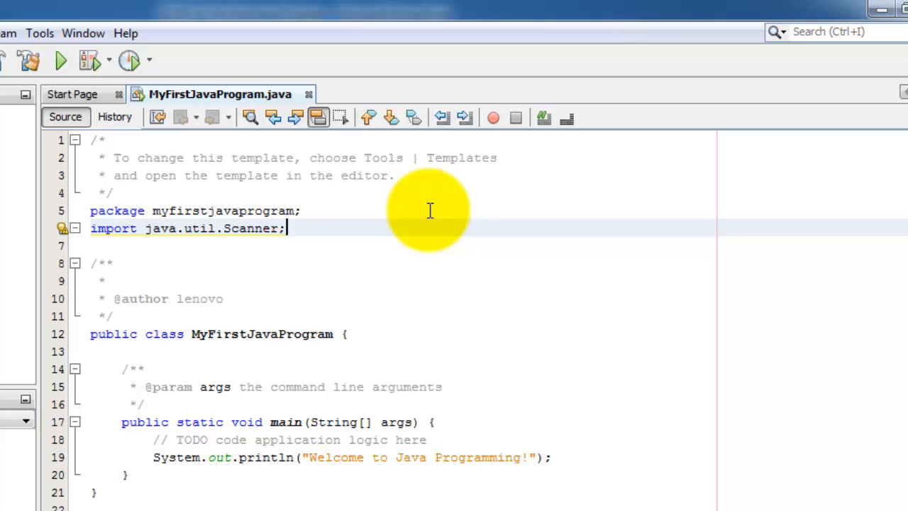
{"action": "mouse_move", "coordinate": [347, 230]}
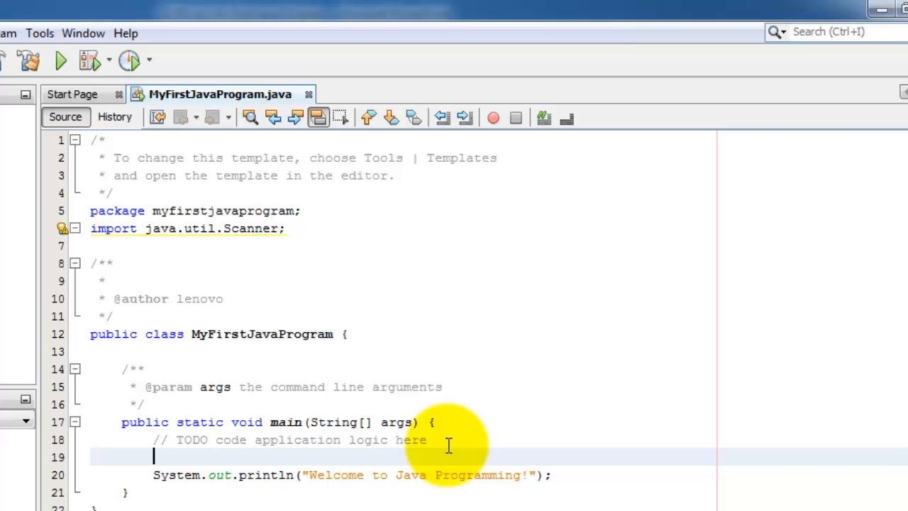
Declare Scanner input=new Scanner(System.in); in main.
{"action": "type", "text": "s"}
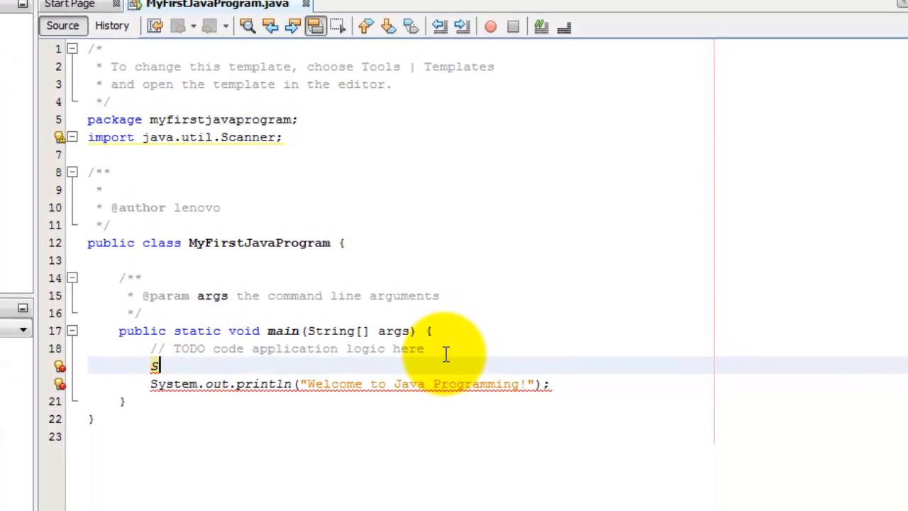
{"action": "type", "text": "canner"}
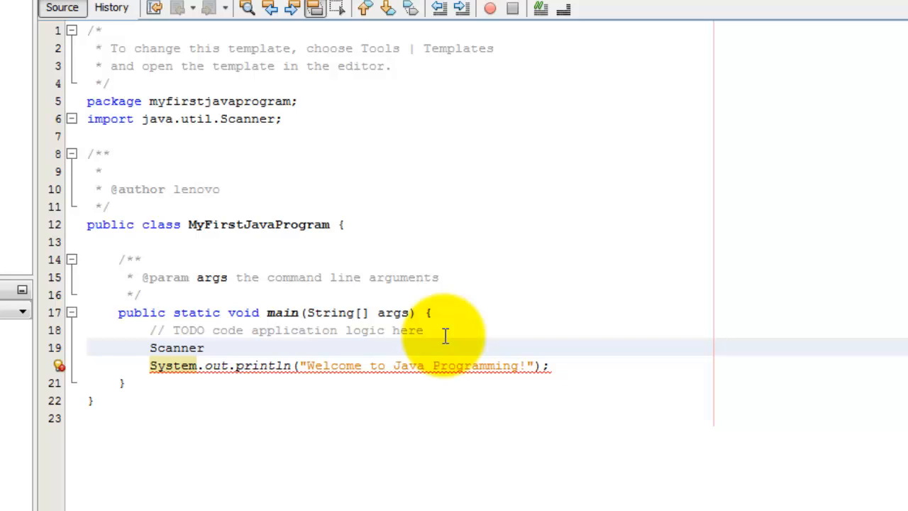
{"action": "type", "text": "input=new"}
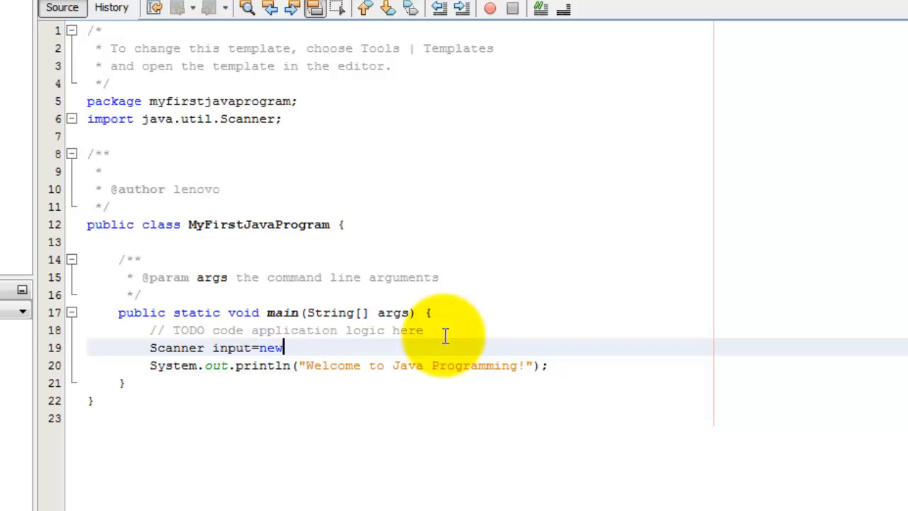
{"action": "type", "text": "Scanner(System.in);"}
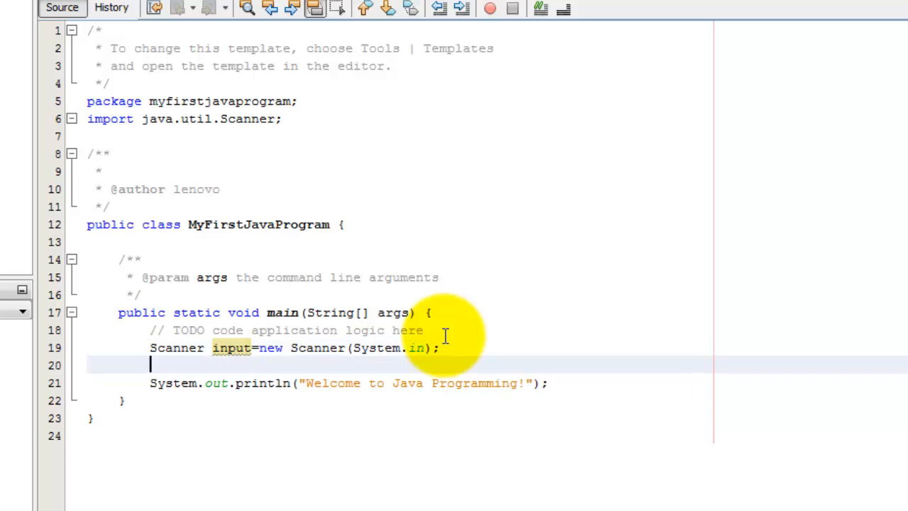
{"action": "key", "text": "enter"}
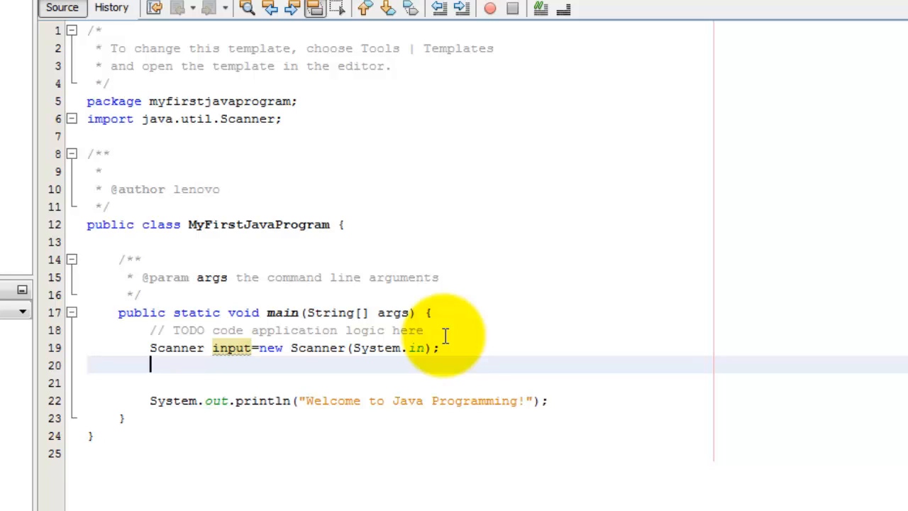
Declare String name; on the line after the Scanner creation.
{"action": "type", "text": "String"}
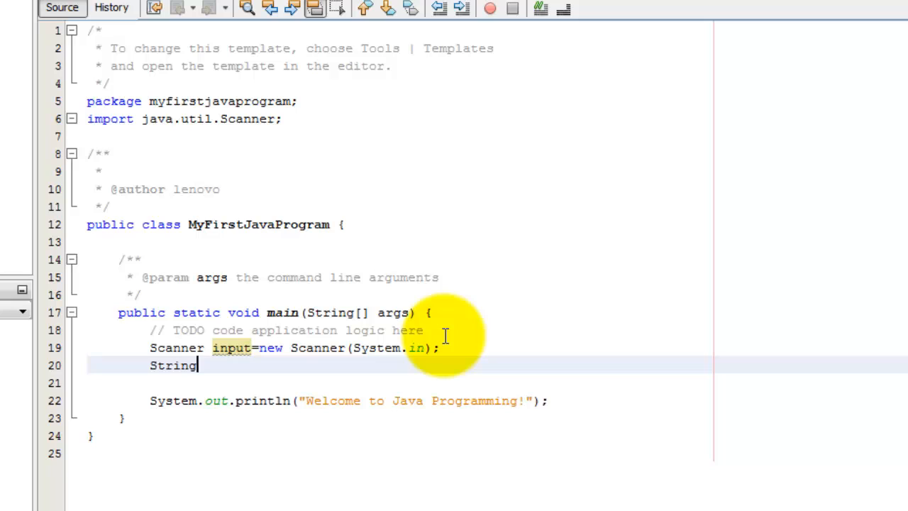
{"action": "type", "text": "name;"}
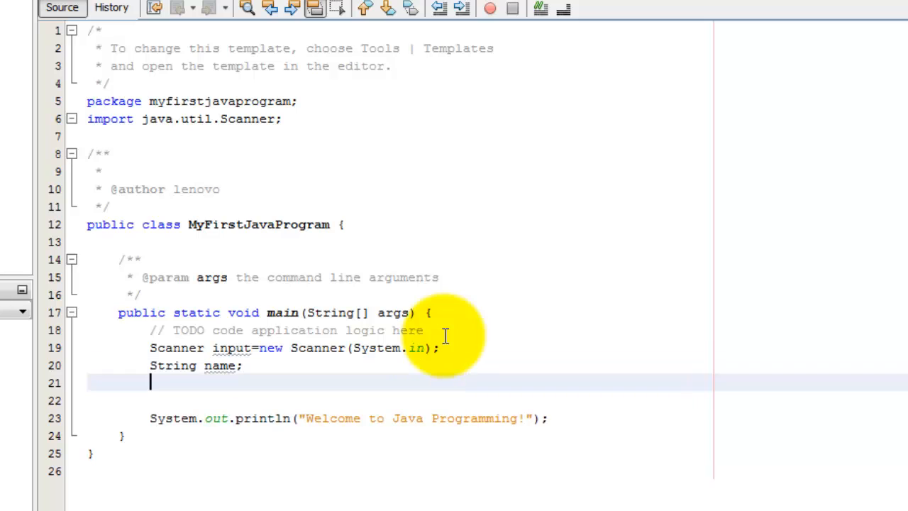
{"action": "key", "text": "Enter"}
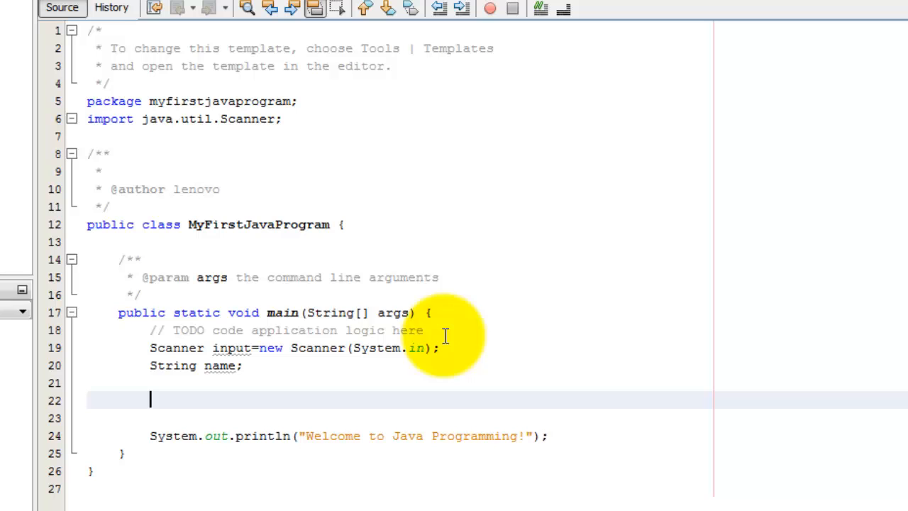
Write System.out.print("Please enter your name: "); in main.
{"action": "type", "text": "System.out"}
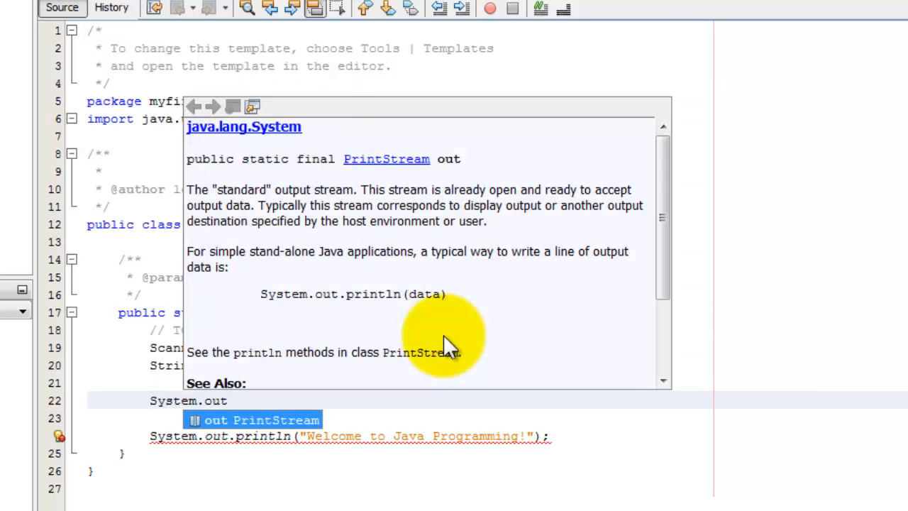
{"action": "type", "text": ".print(\""}
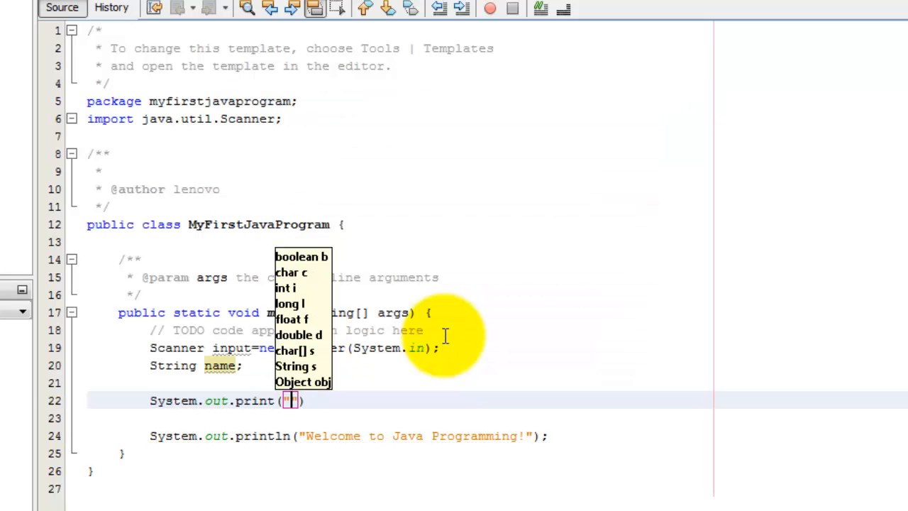
{"action": "type", "text": "Please"}
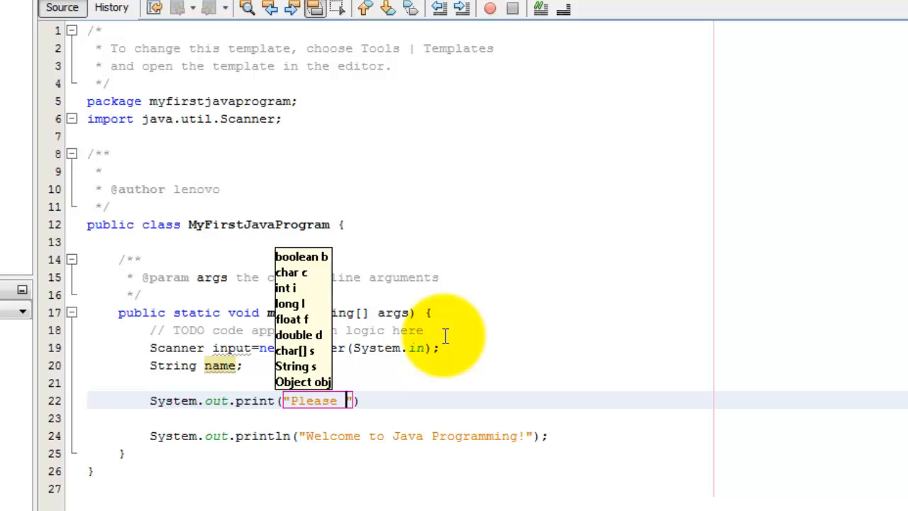
{"action": "type", "text": "enter your"}
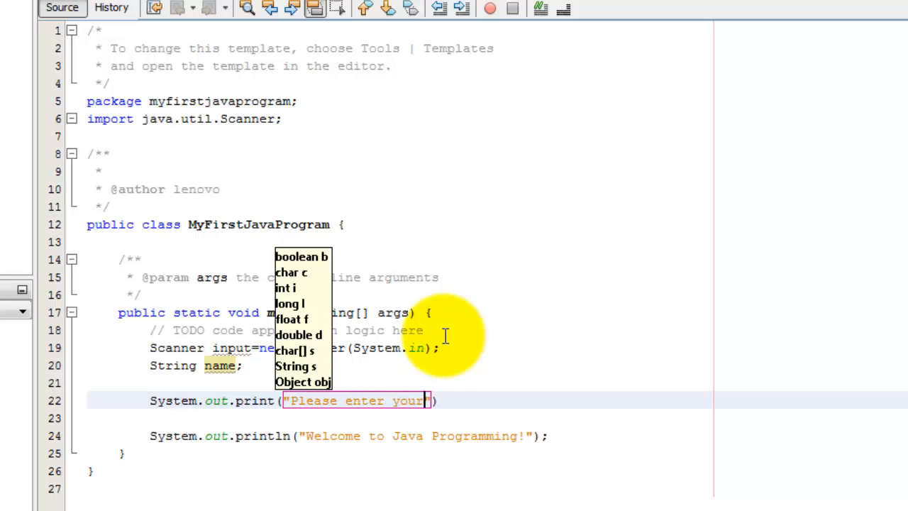
{"action": "type", "text": "name:"}
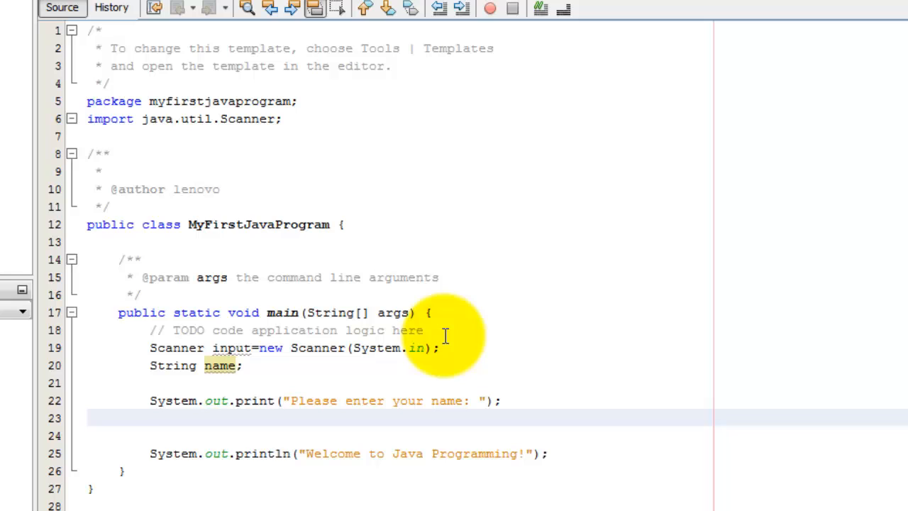
Store the input with name=input.nextLine(); chosen from code completion.
{"action": "type", "text": "name"}
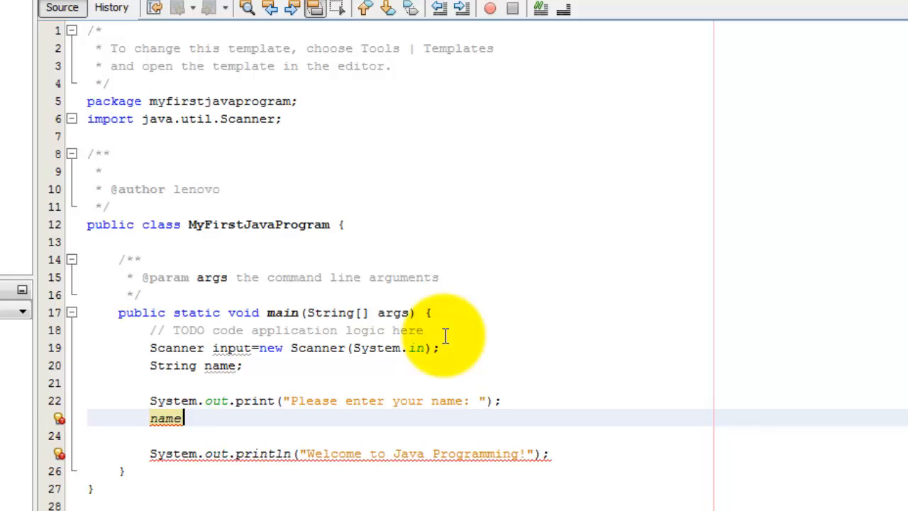
{"action": "type", "text": "="}
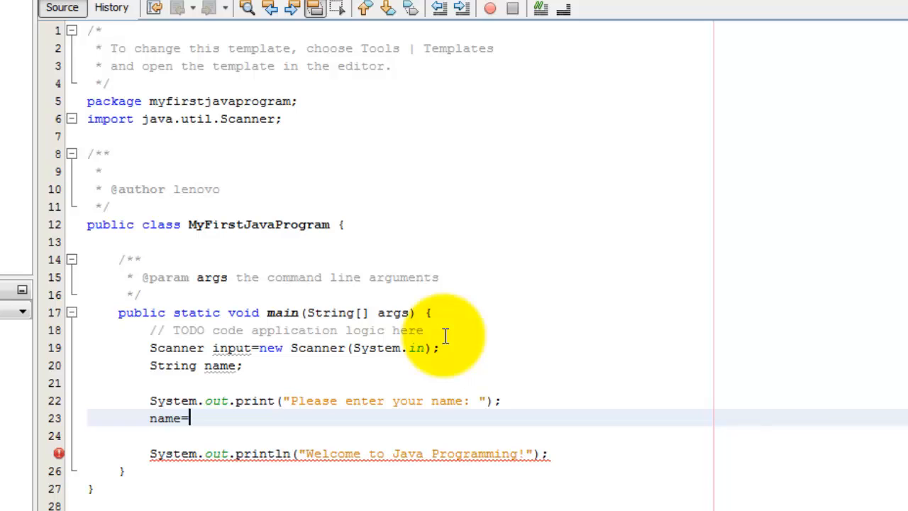
{"action": "type", "text": "input"}
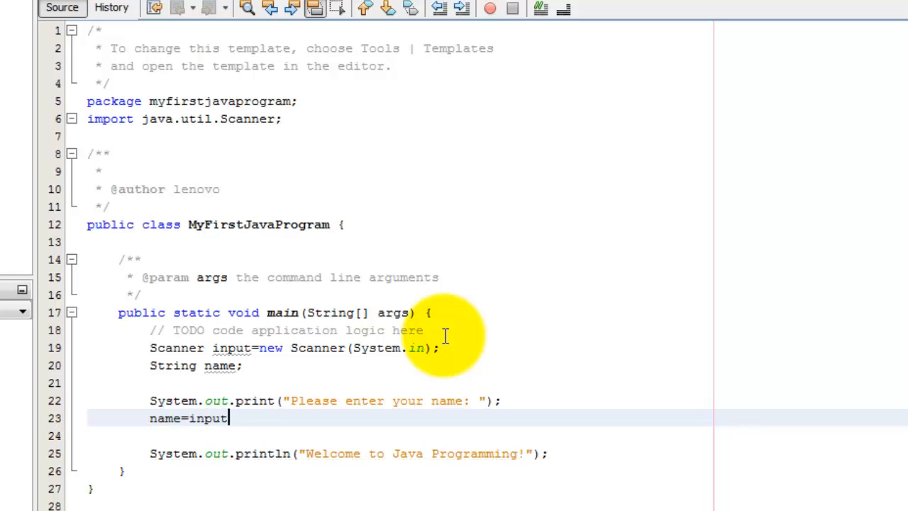
{"action": "type", "text": "."}
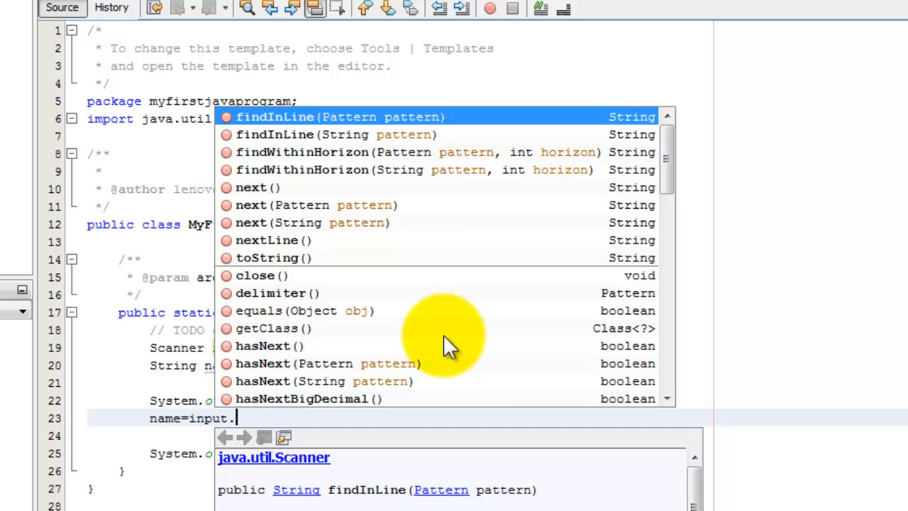
{"action": "type", "text": "next"}
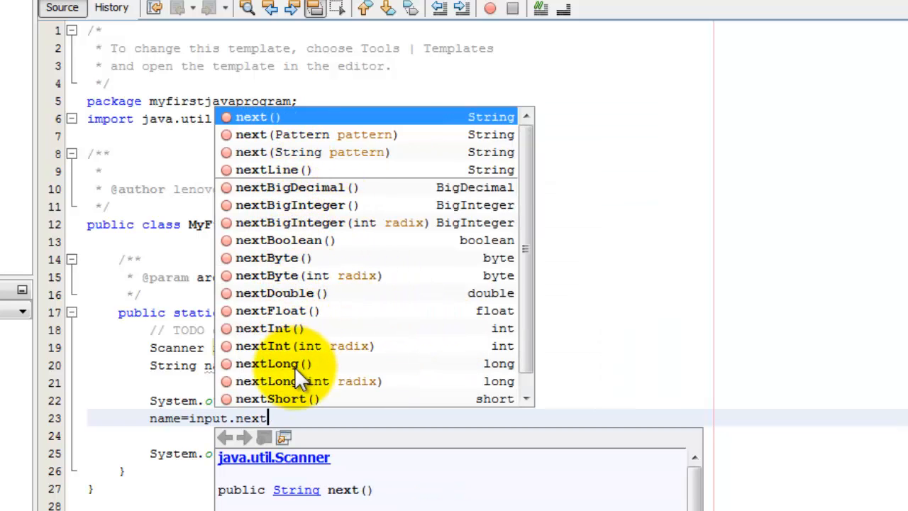
{"action": "mouse_move", "coordinate": [286, 345]}
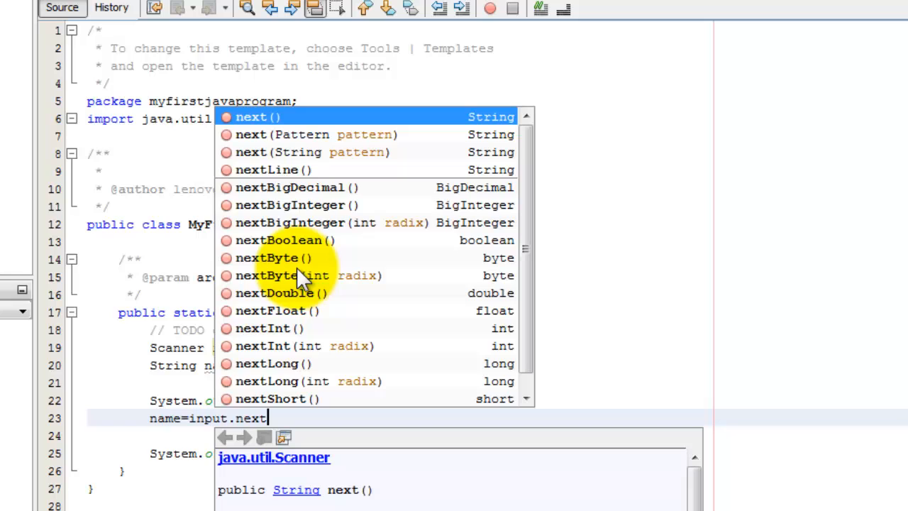
{"action": "mouse_move", "coordinate": [267, 167]}
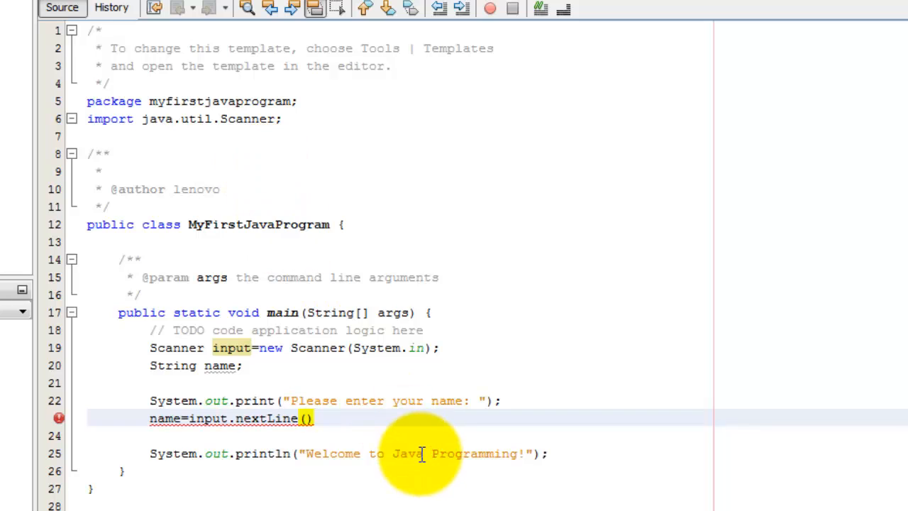
{"action": "type", "text": ";"}
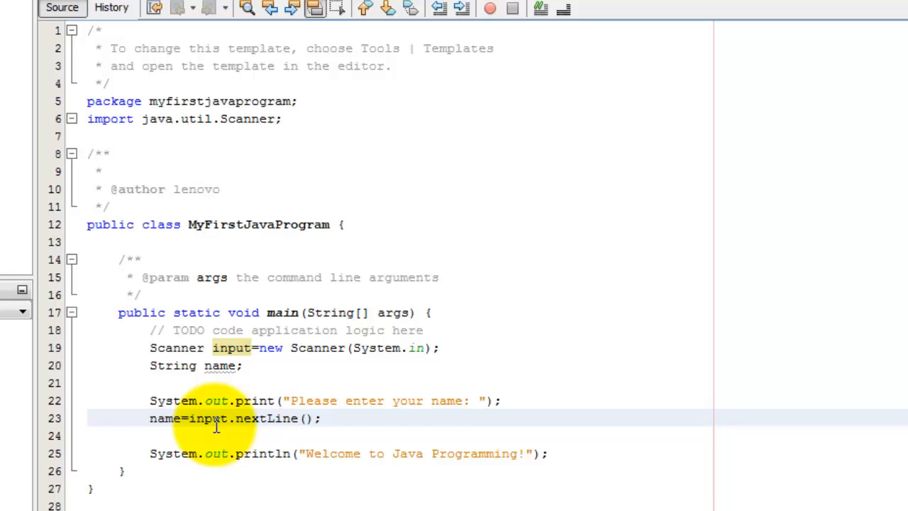
{"action": "mouse_move", "coordinate": [170, 424]}
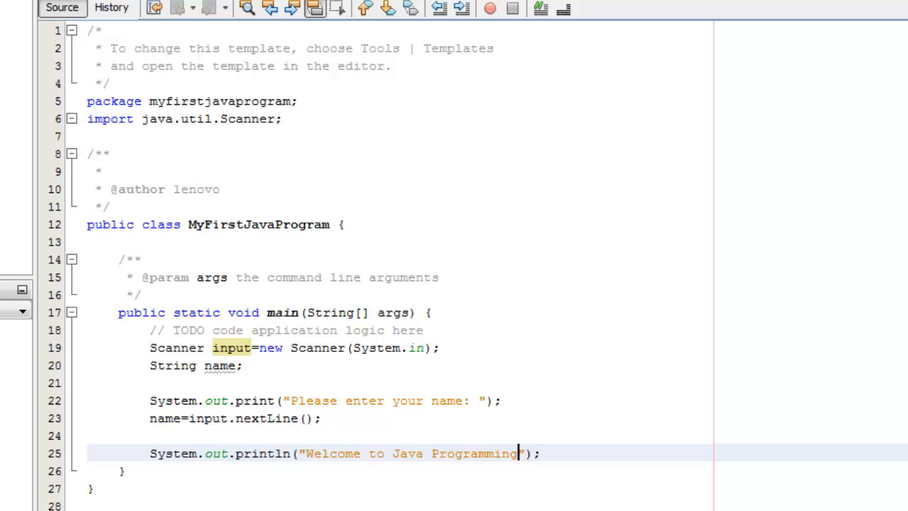
Change the println to output "Welcome to Java Programming, "+name.
{"action": "type", "text": ","}
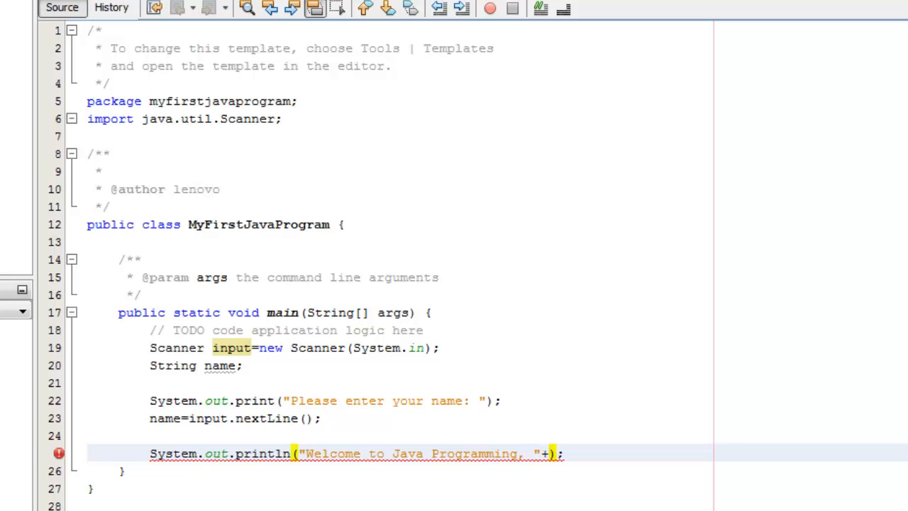
{"action": "type", "text": "name"}
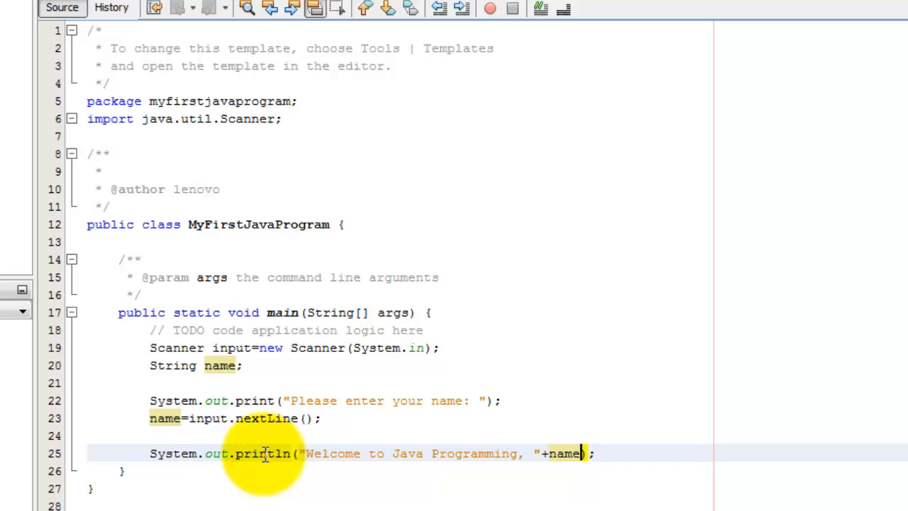
{"action": "mouse_move", "coordinate": [295, 454]}
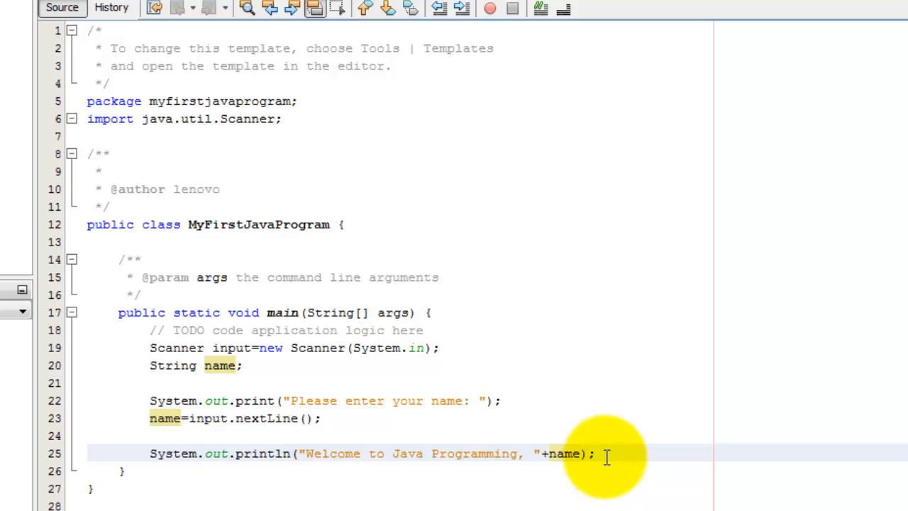
Run the file and answer the name prompt with 'Abdulla'.
{"action": "right_click", "coordinate": [608, 454]}
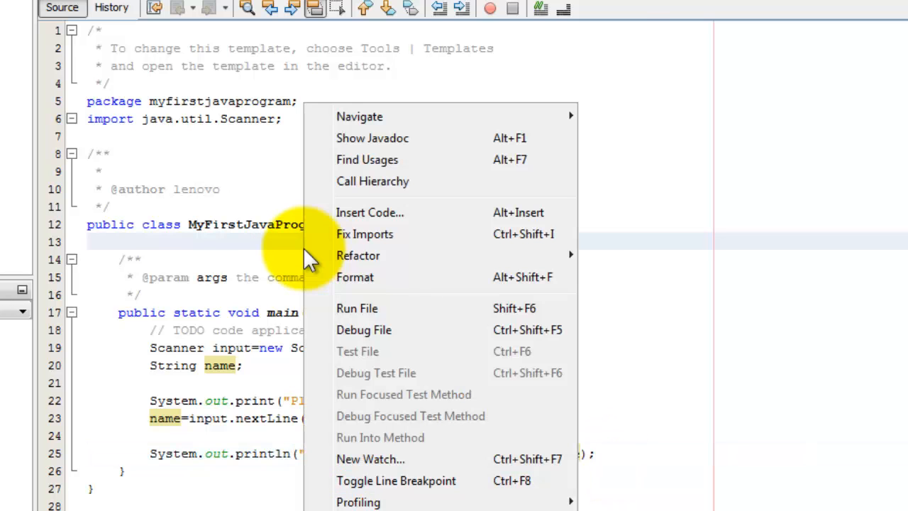
{"action": "left_click", "coordinate": [358, 308]}
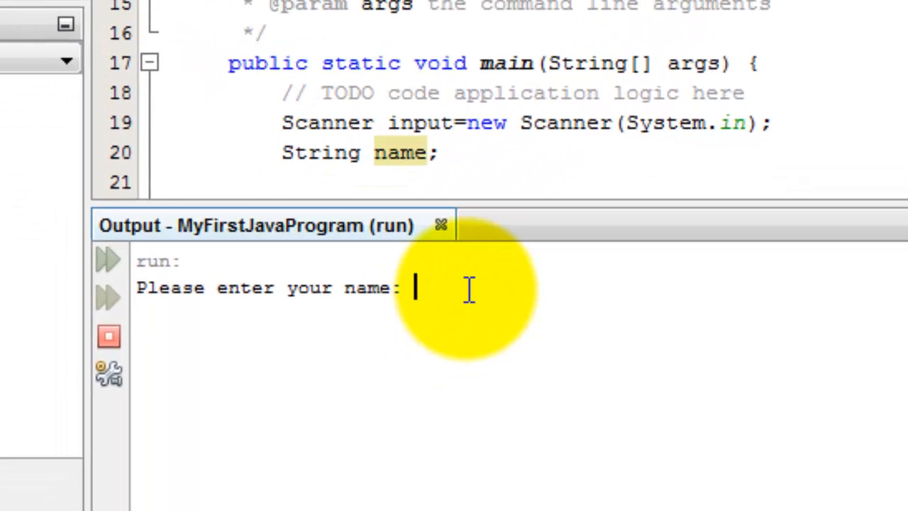
{"action": "type", "text": "Abdulla"}
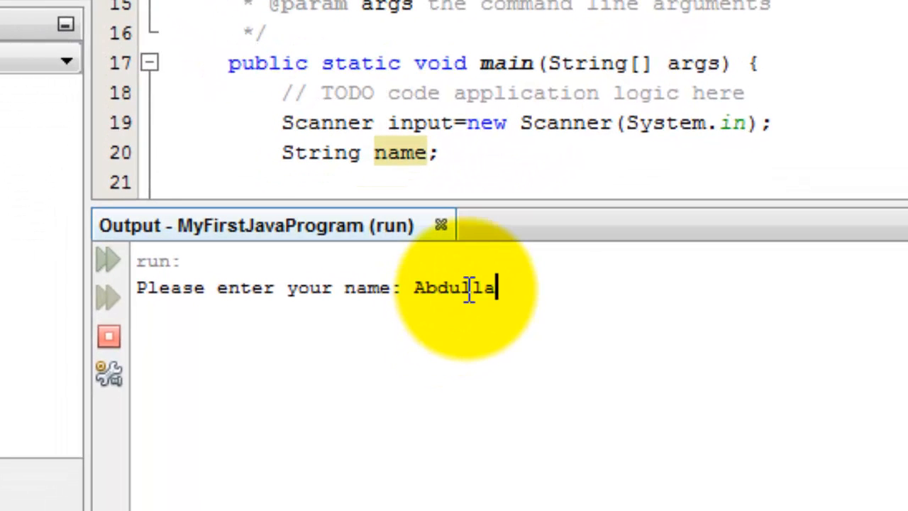